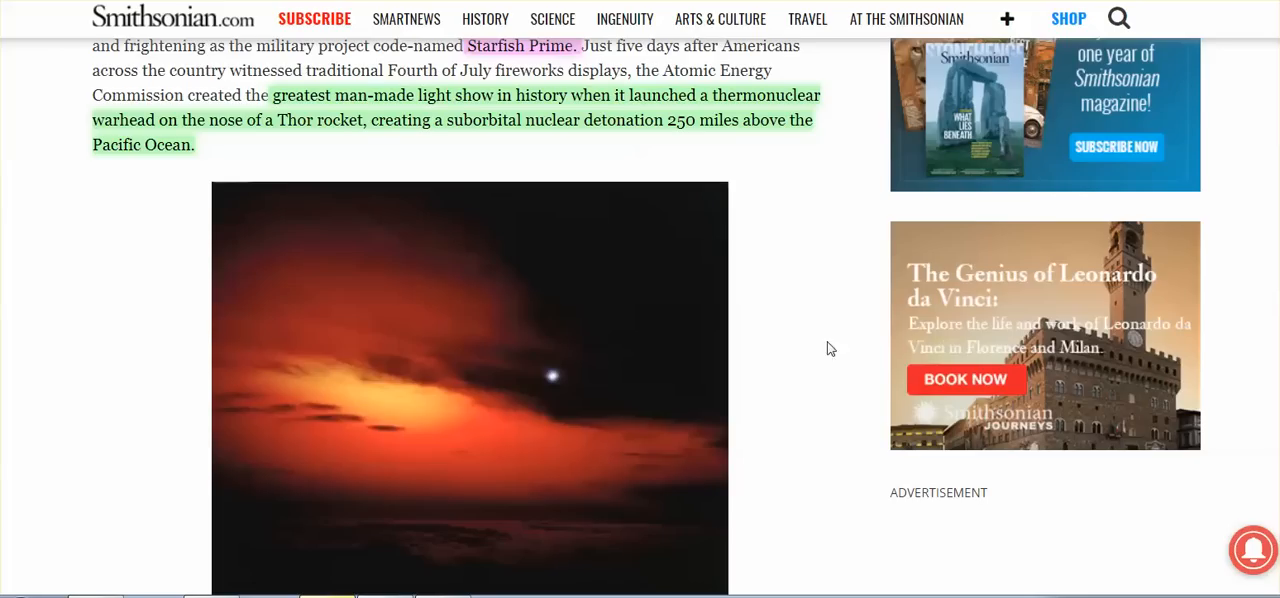
mouse_move(810, 301)
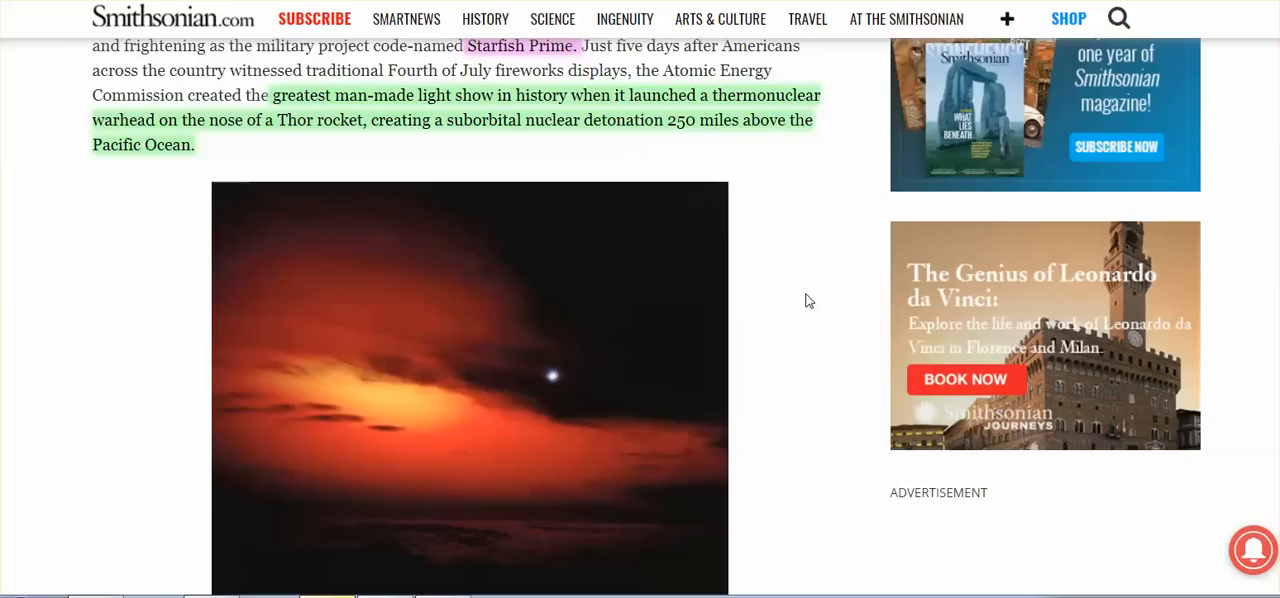
mouse_move(819, 300)
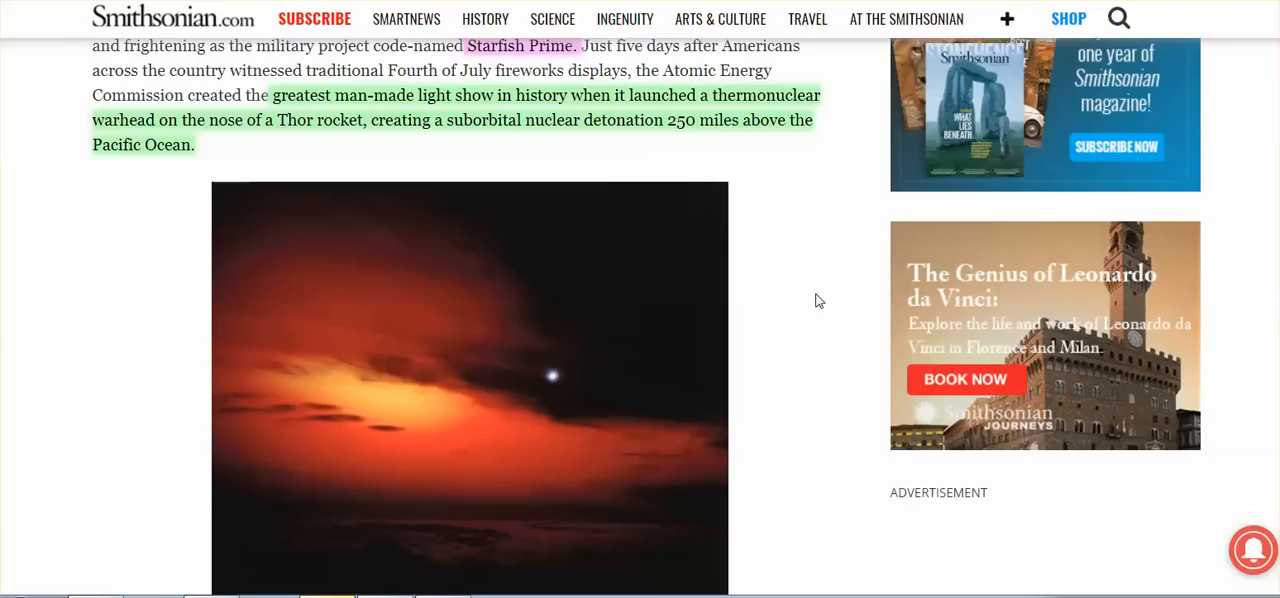
mouse_move(799, 347)
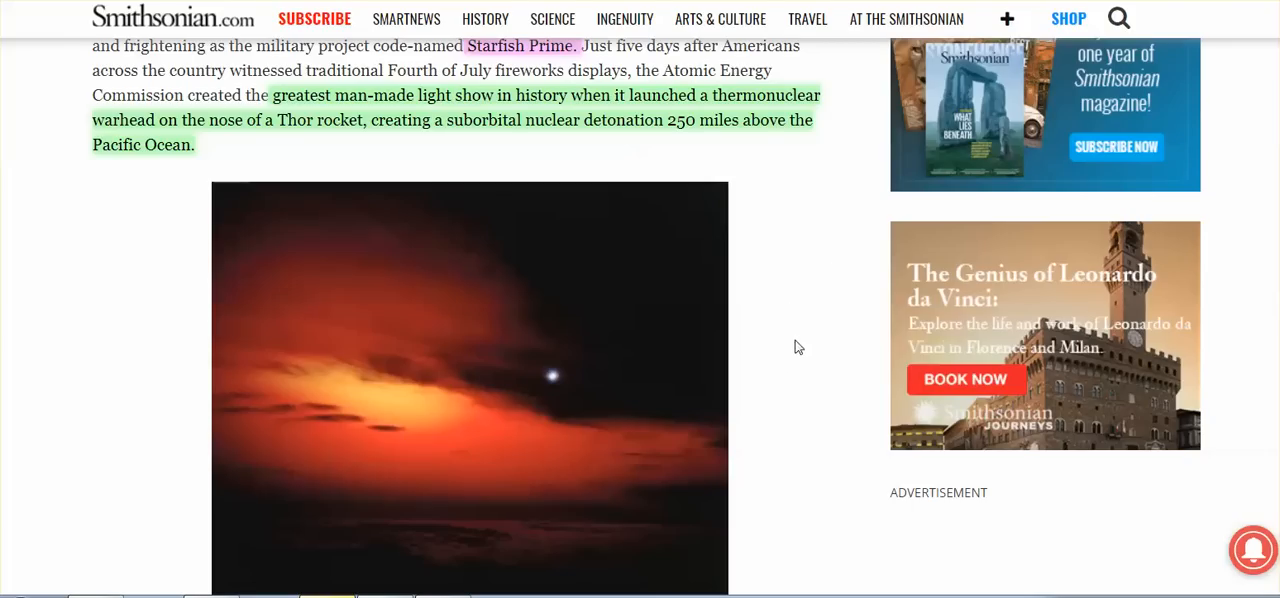
mouse_move(787, 300)
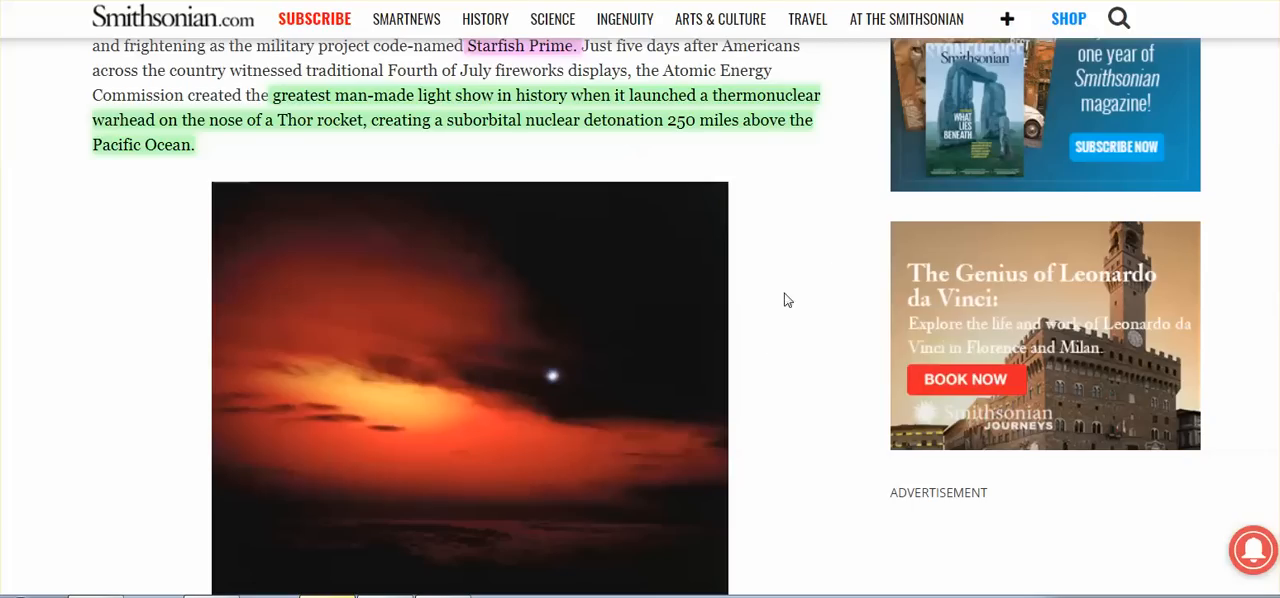
mouse_move(805, 372)
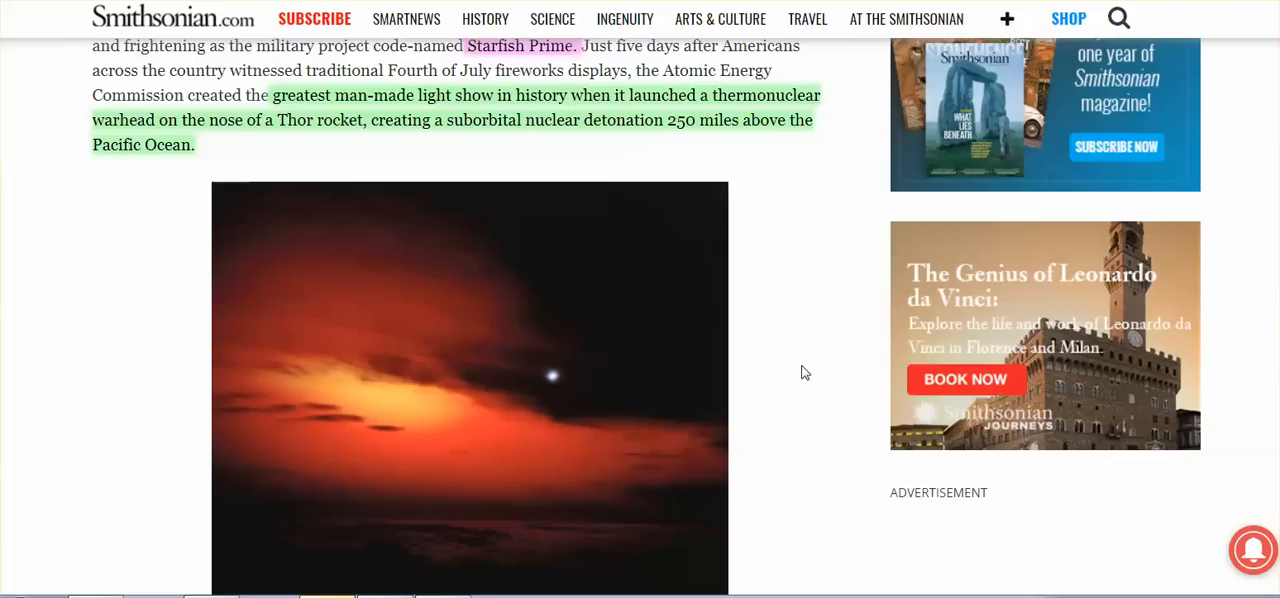
mouse_move(798, 347)
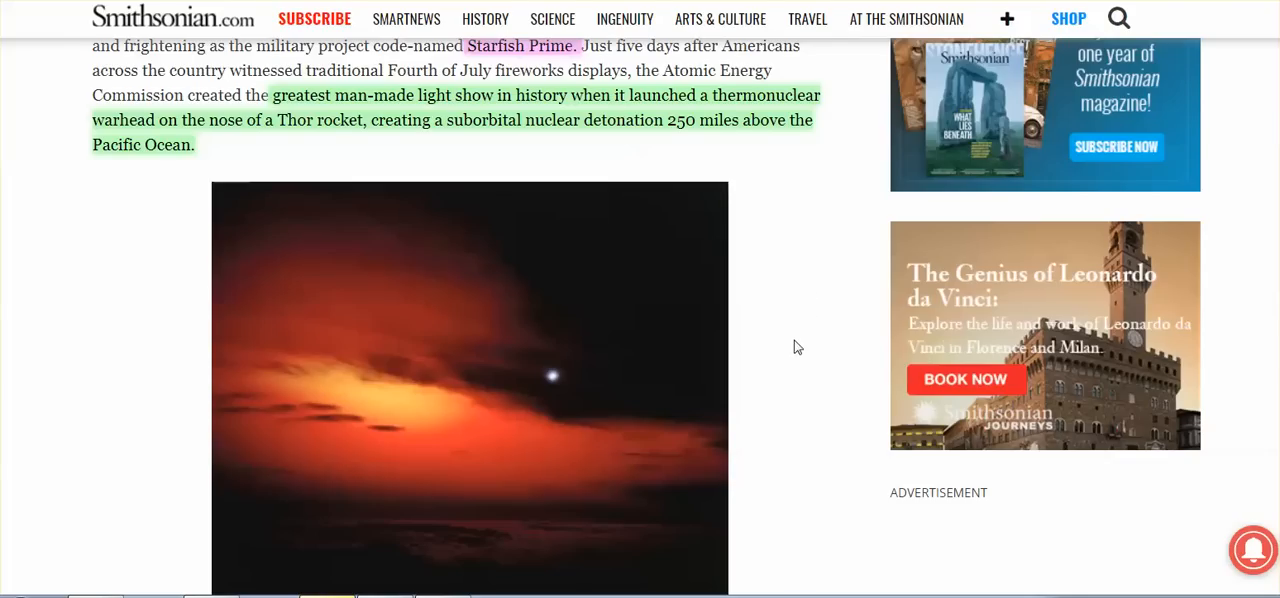
mouse_move(784, 347)
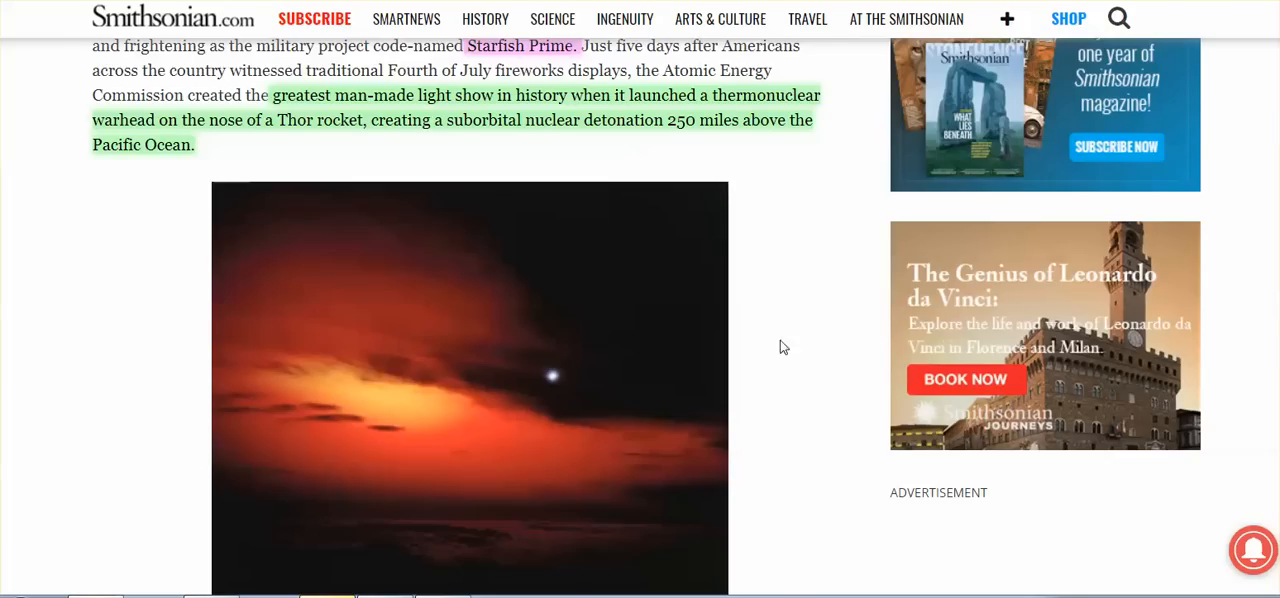
Resume the sunset sky clip, then play M2U01882_xvid from the Videos library.
scroll(up, 3)
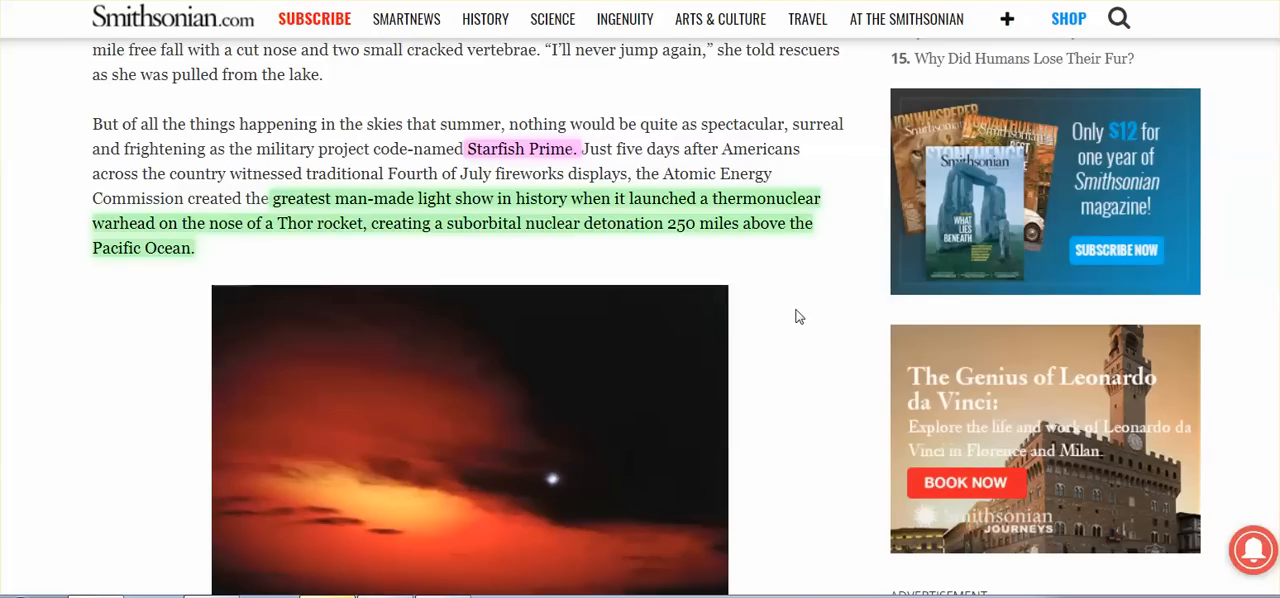
mouse_move(803, 292)
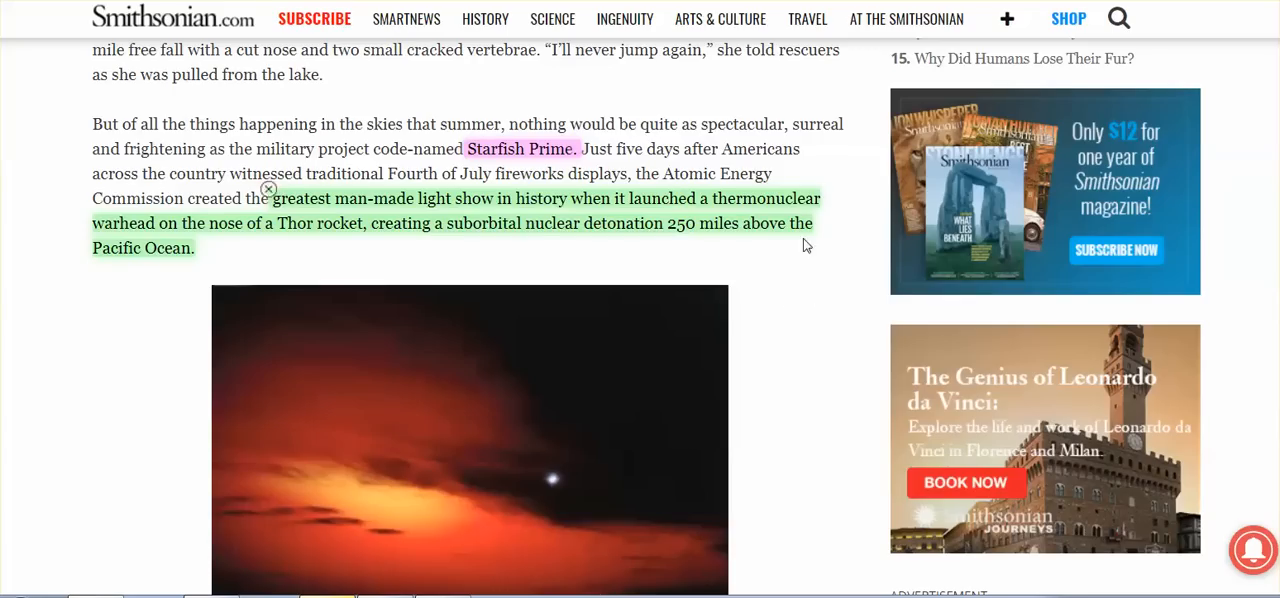
scroll(down, 3)
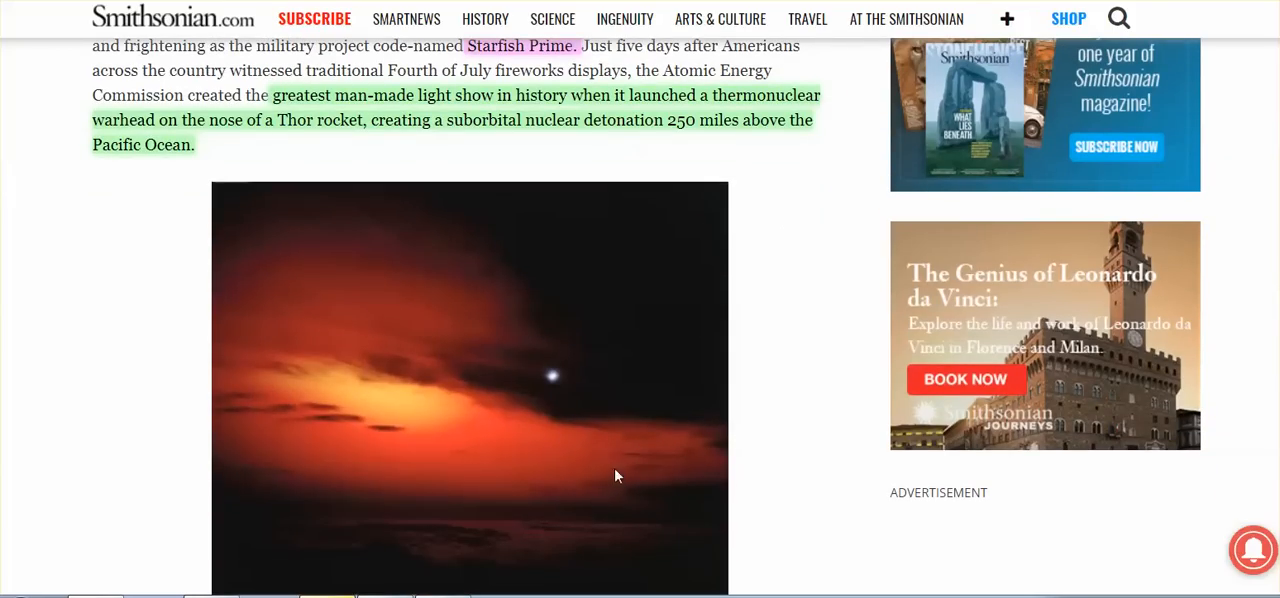
mouse_move(570, 483)
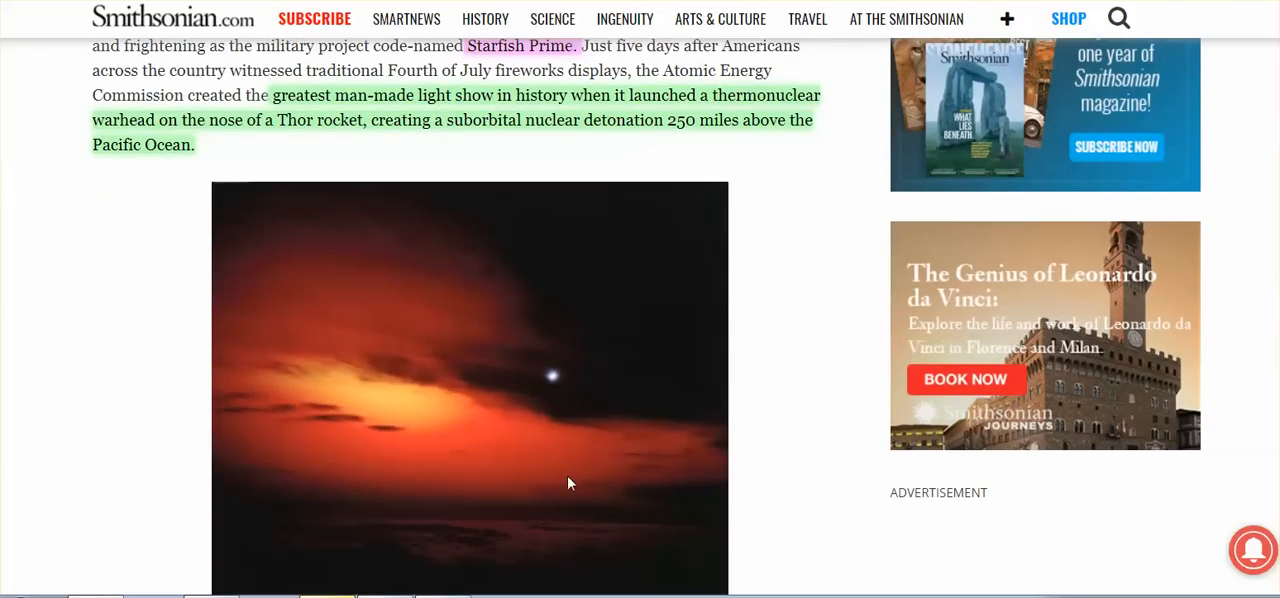
mouse_move(580, 478)
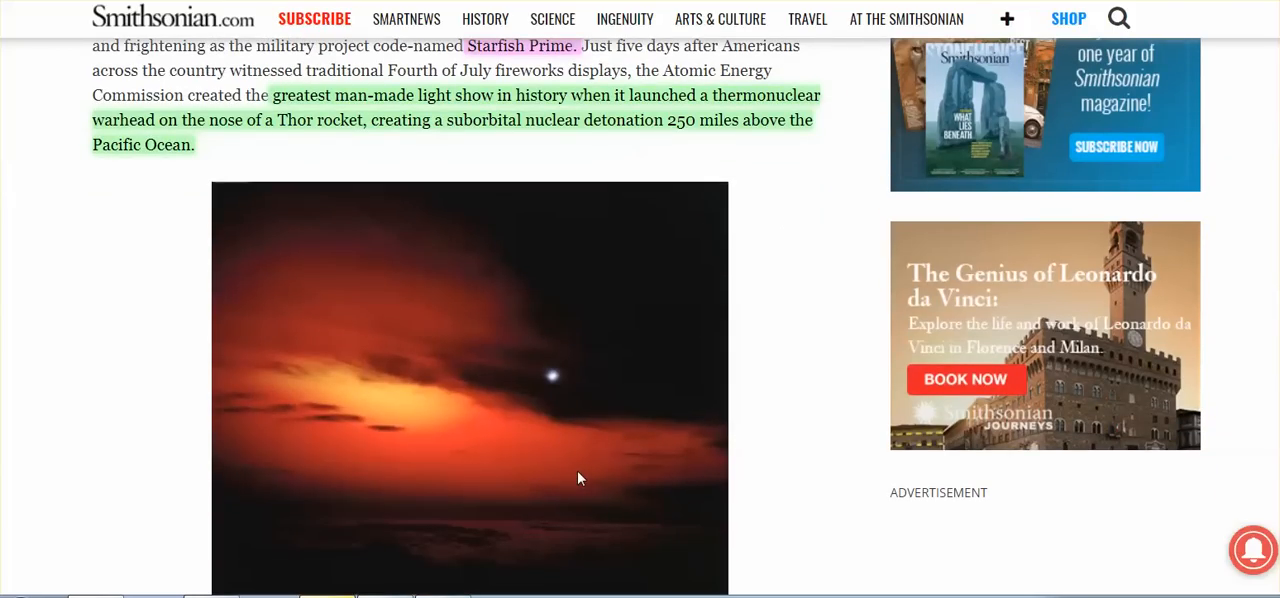
mouse_move(413, 462)
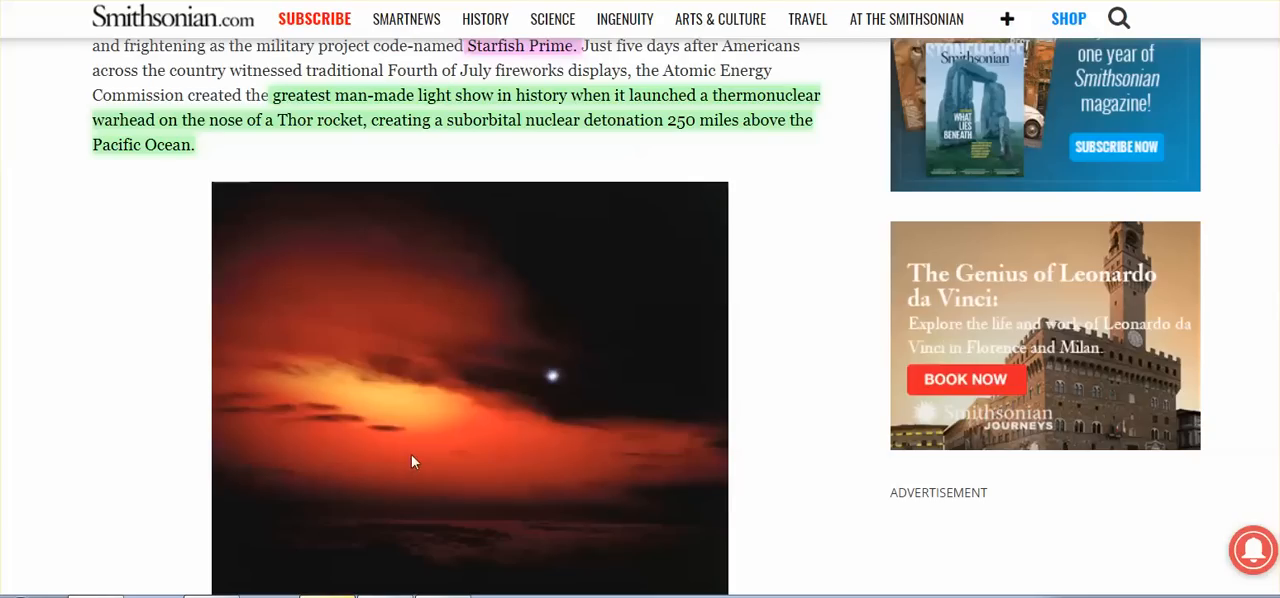
mouse_move(673, 421)
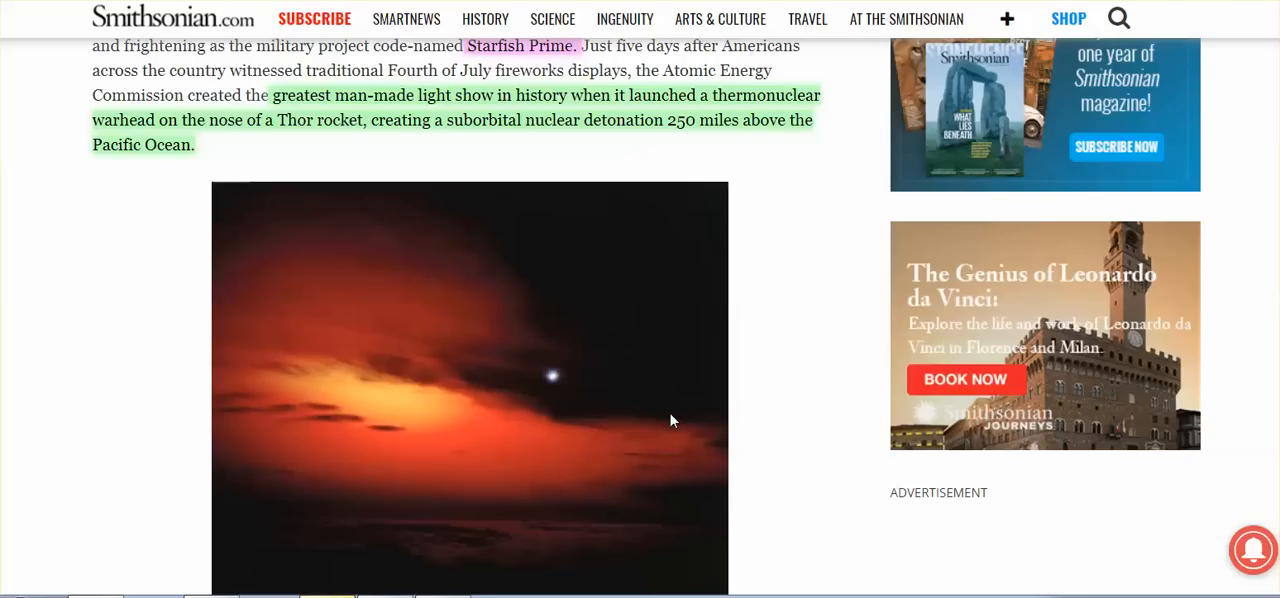
mouse_move(636, 461)
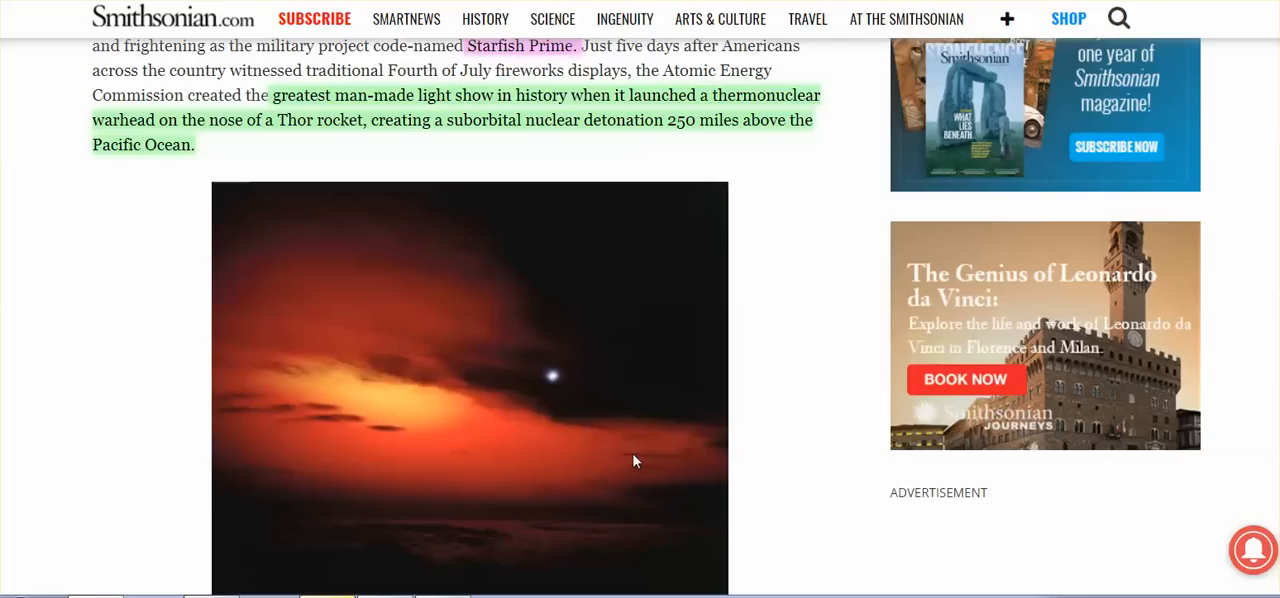
mouse_move(621, 404)
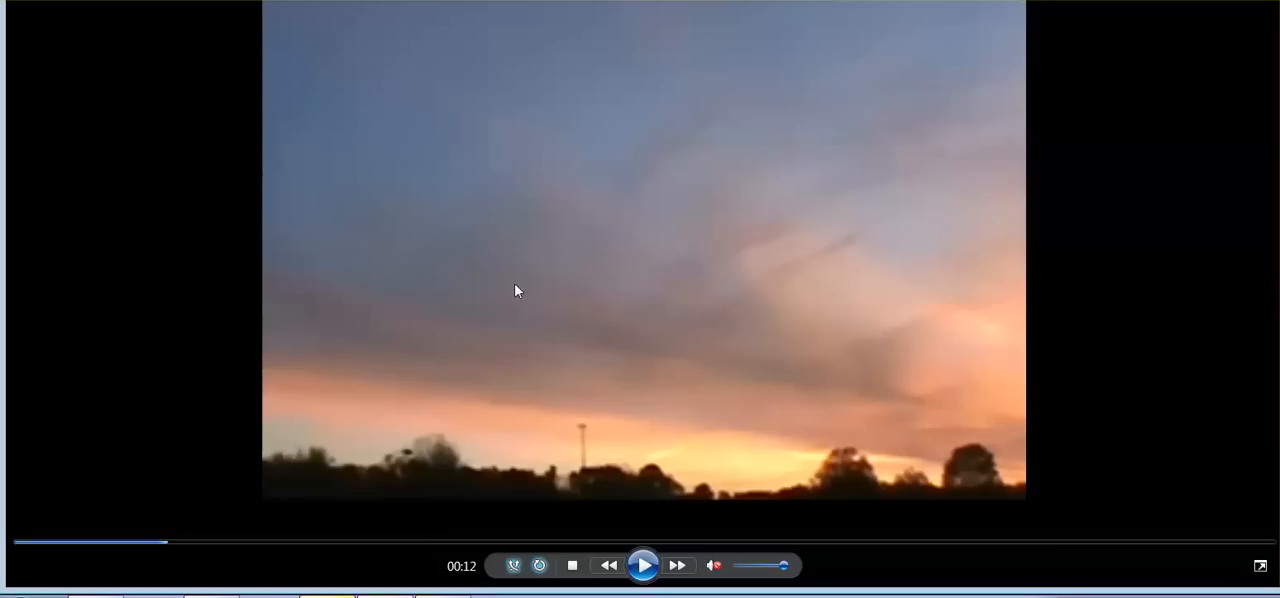
mouse_move(645, 564)
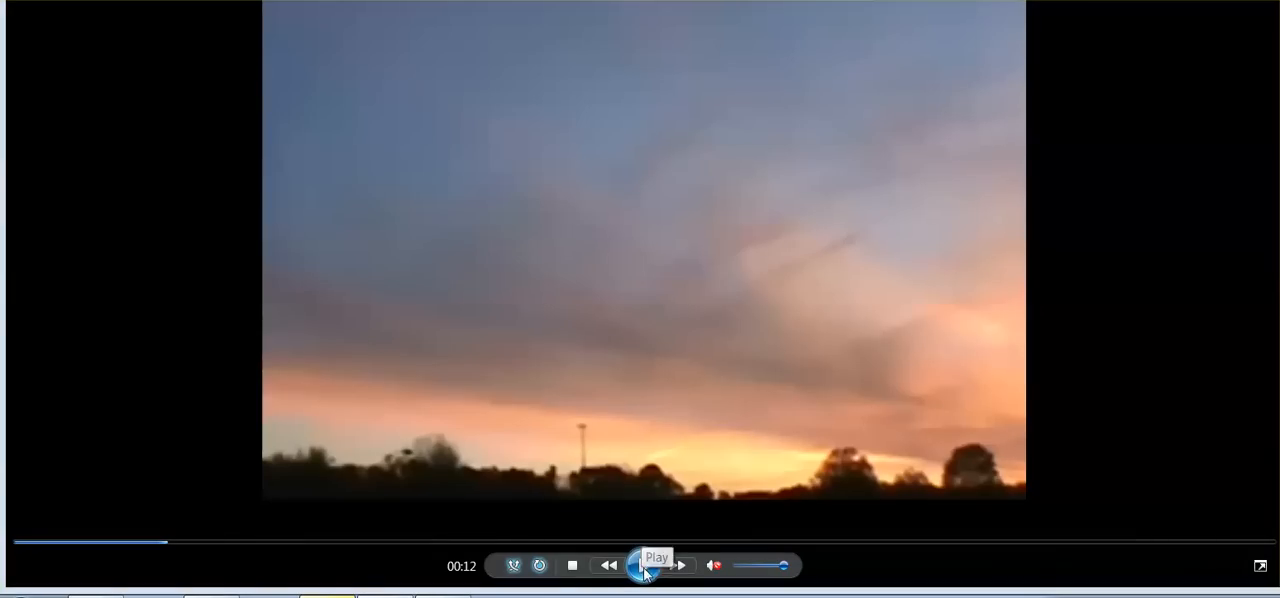
click(646, 565)
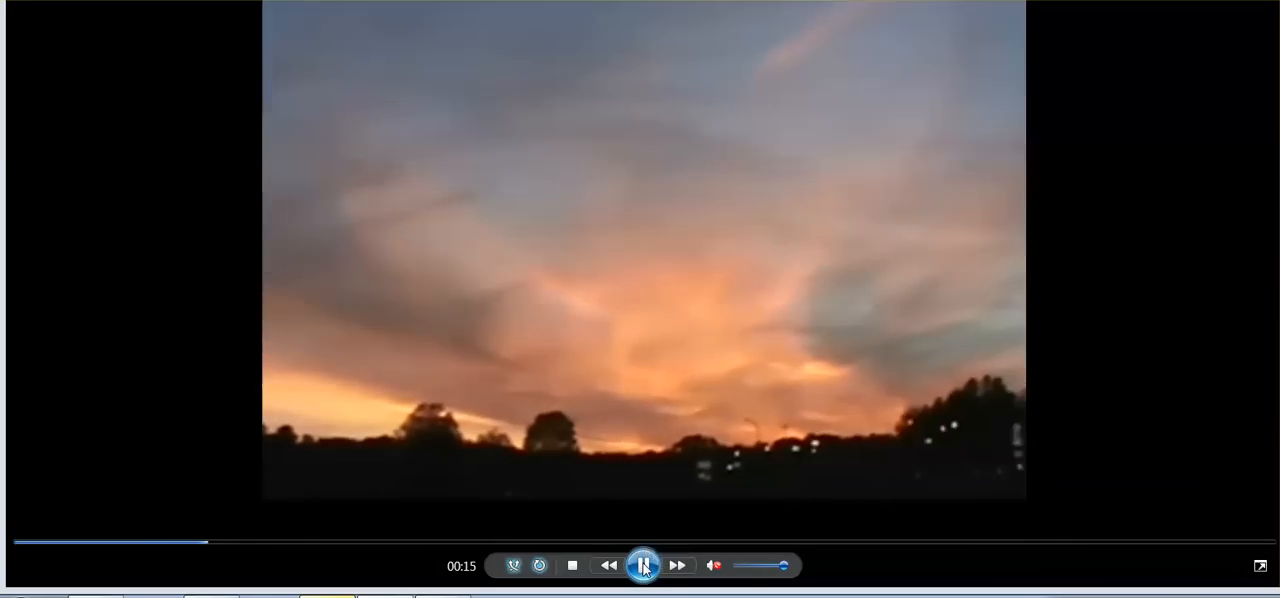
mouse_move(644, 565)
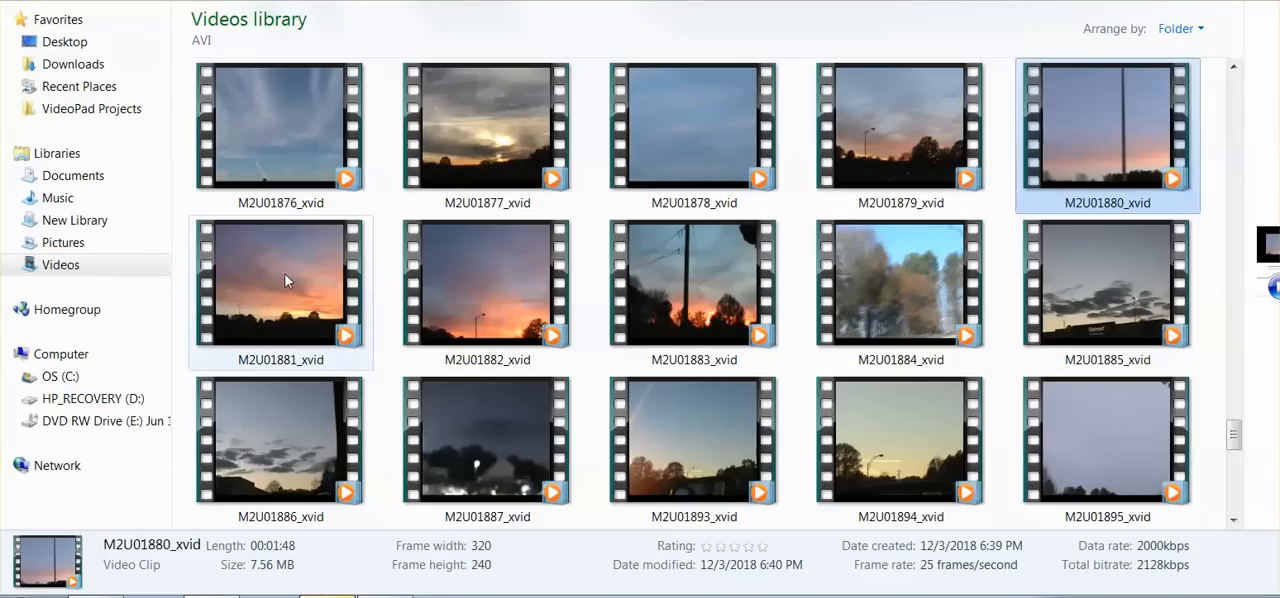
click(482, 290)
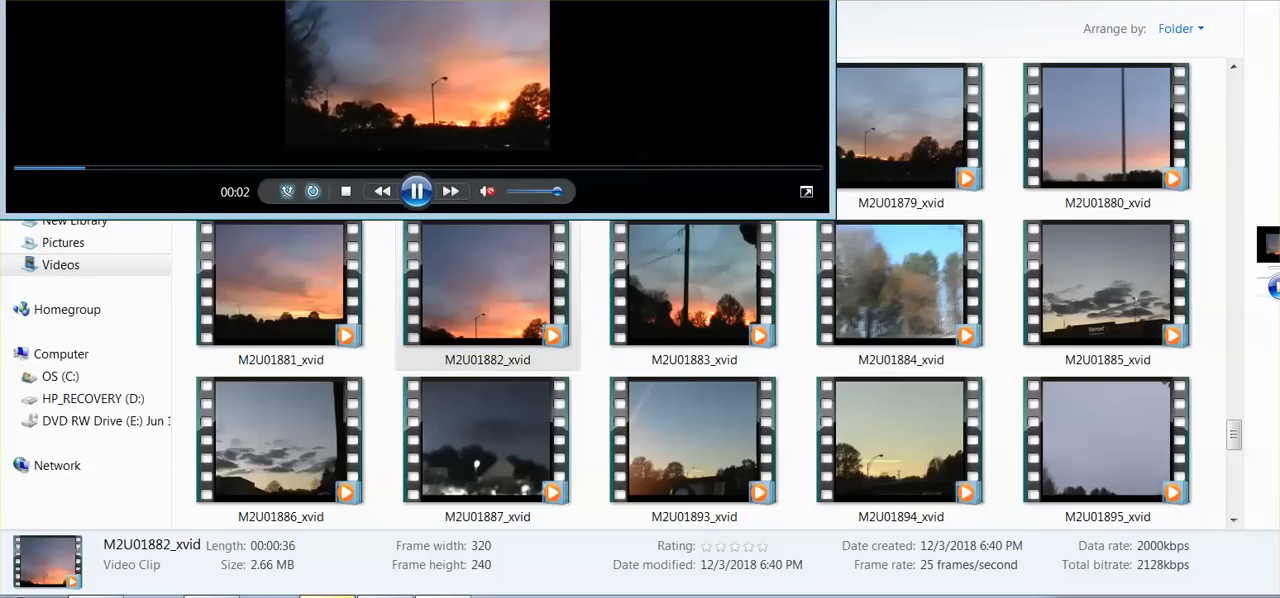
Enlarge M2U01882_xvid to full screen and pause it near its end.
click(806, 191)
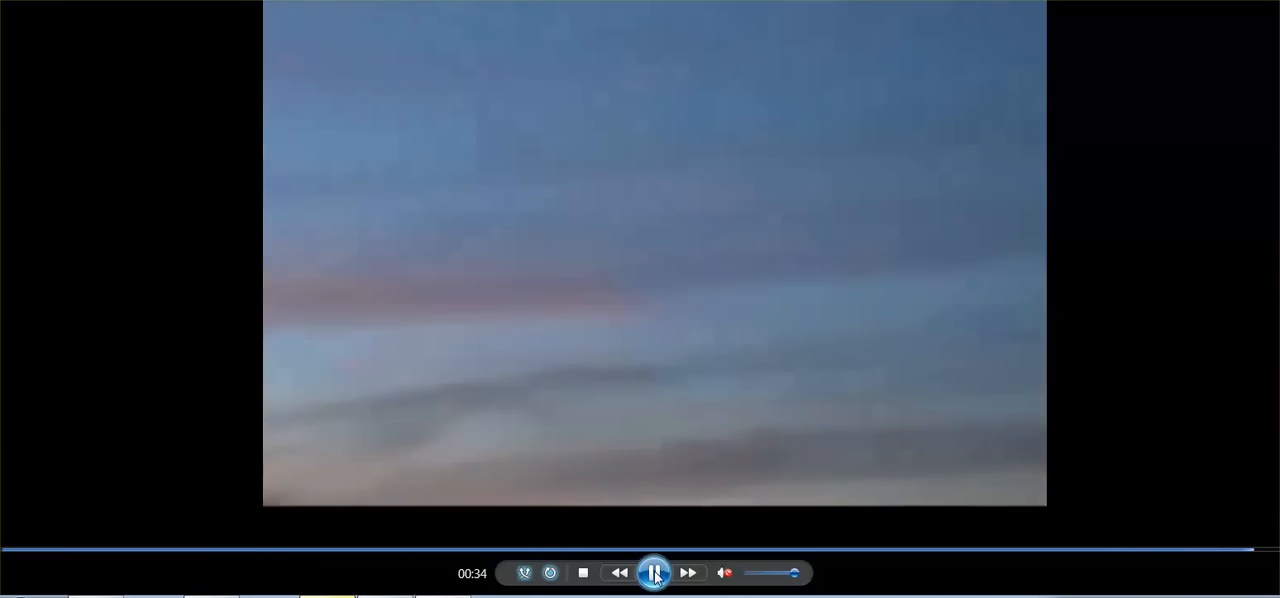
click(652, 573)
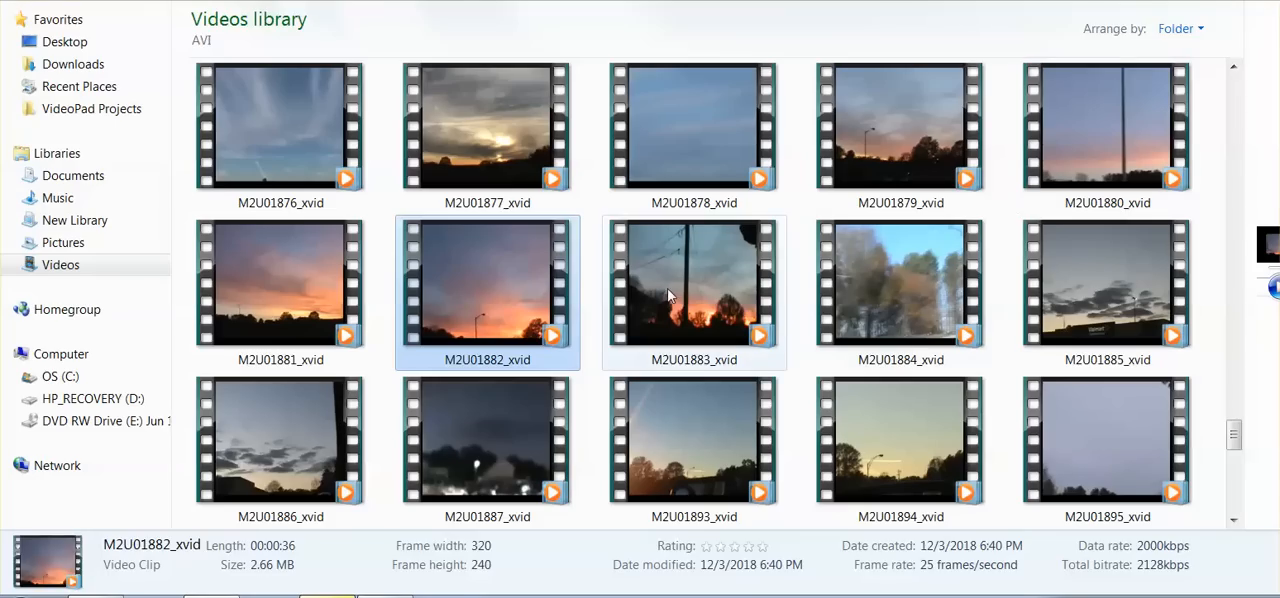
Play M2U01883_xvid, then play the orange sunset clip M2U01905_xvid from further down the library.
click(694, 290)
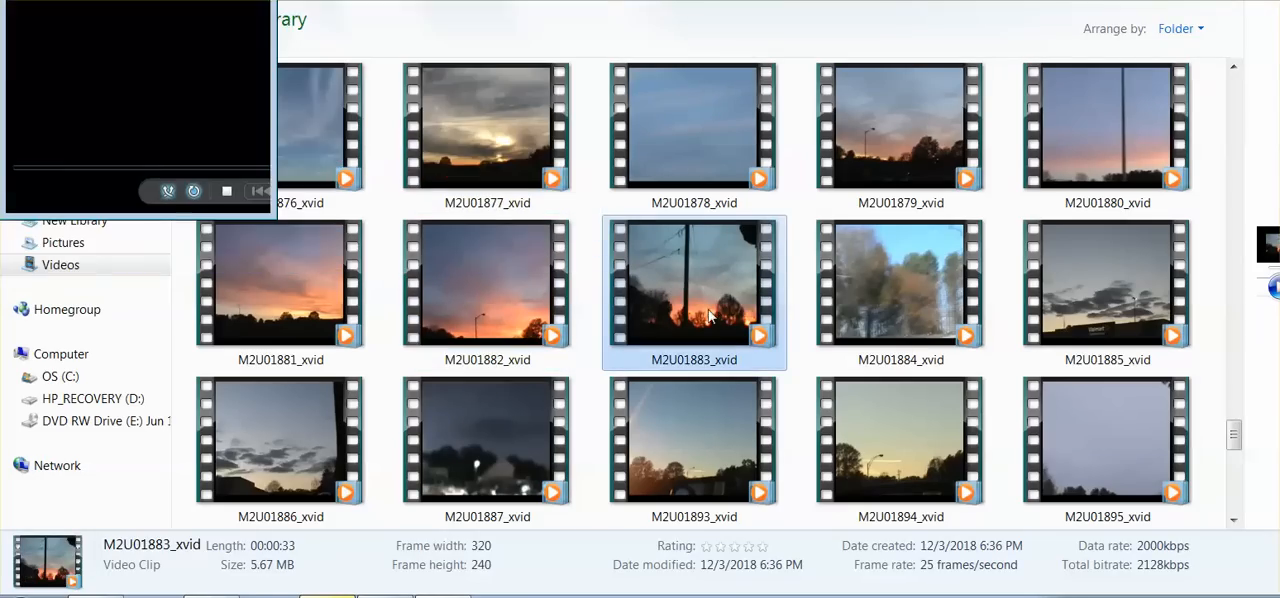
double_click(694, 290)
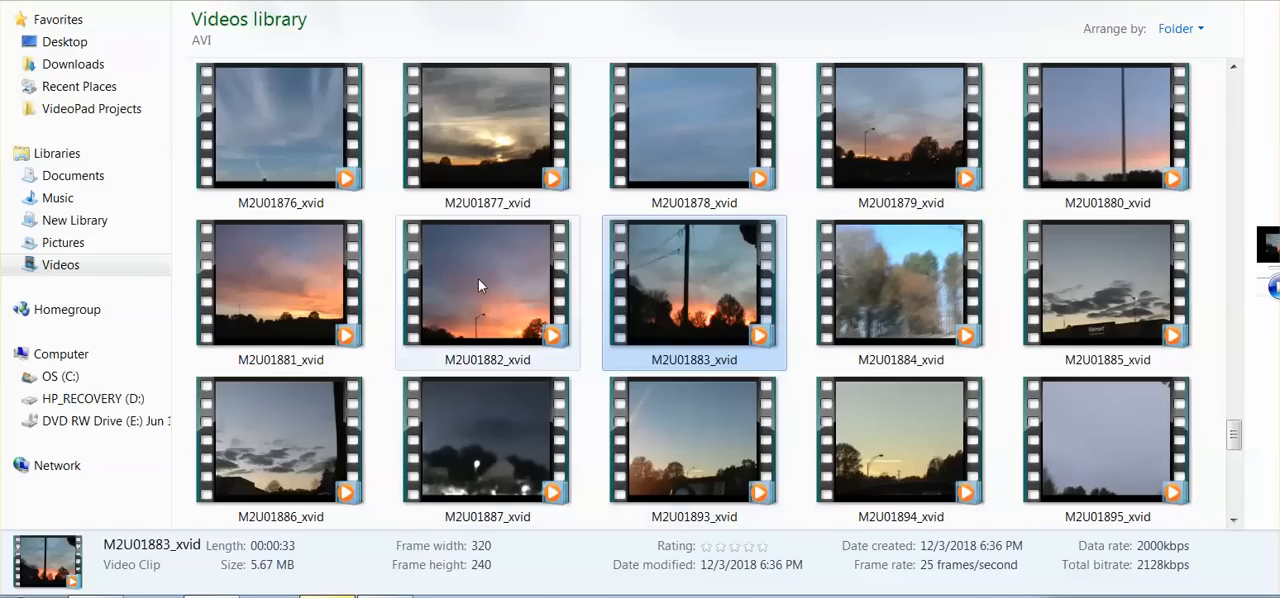
mouse_move(479, 286)
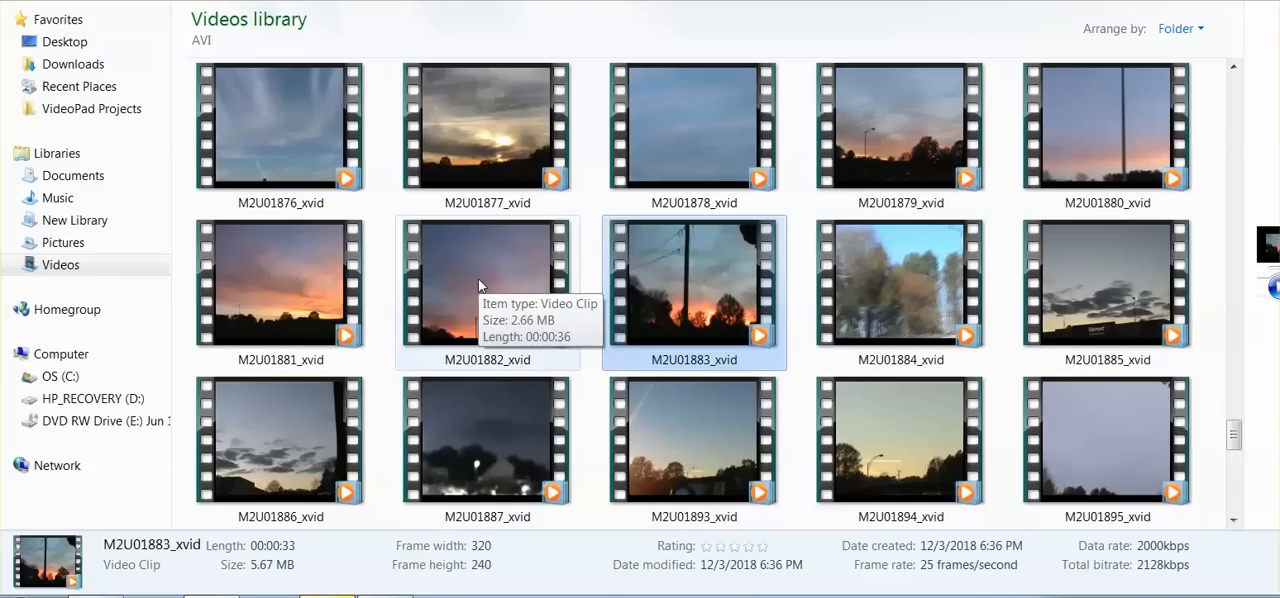
scroll(down, 3)
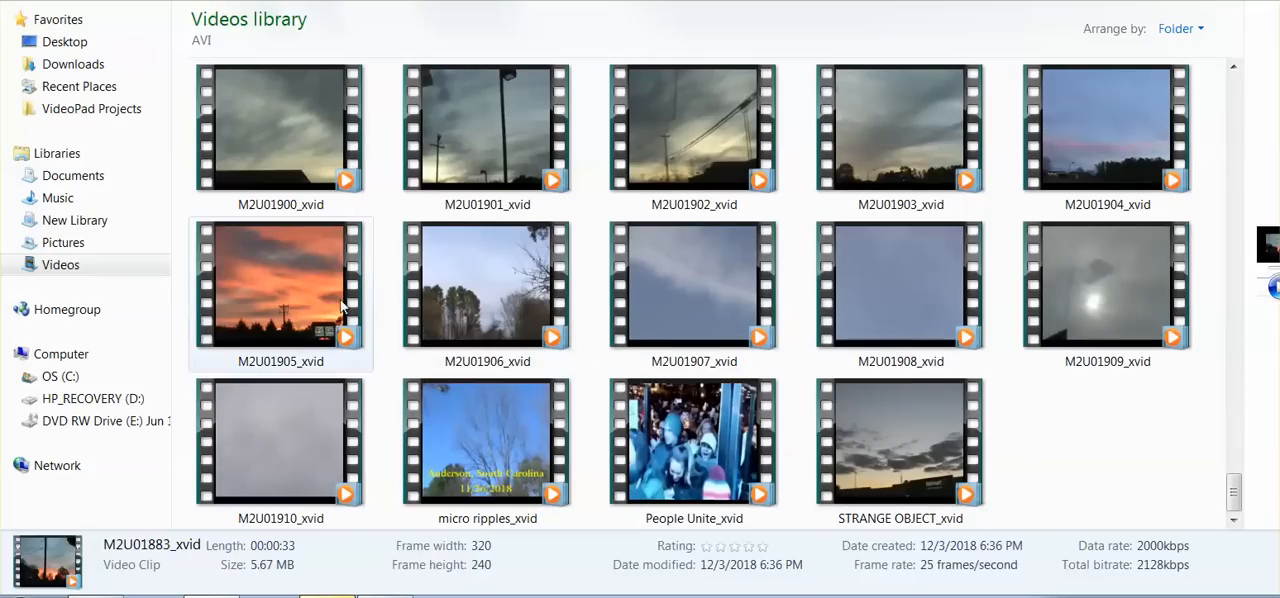
double_click(280, 285)
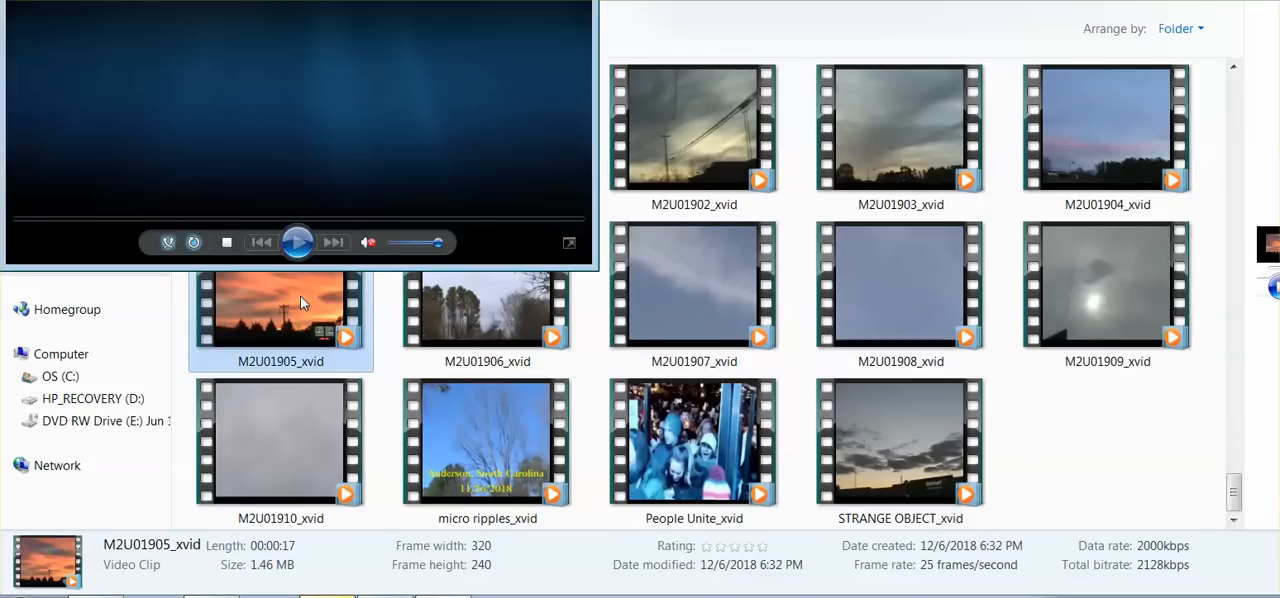